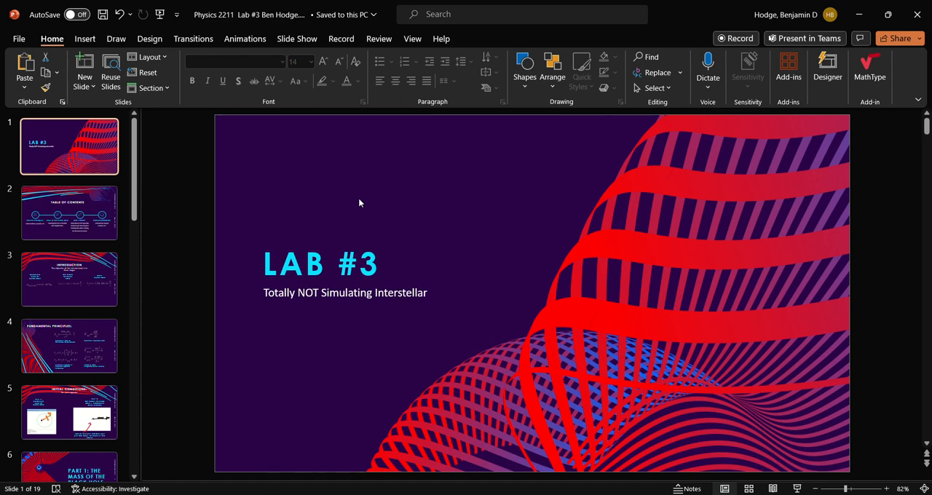
mouse_move(355, 350)
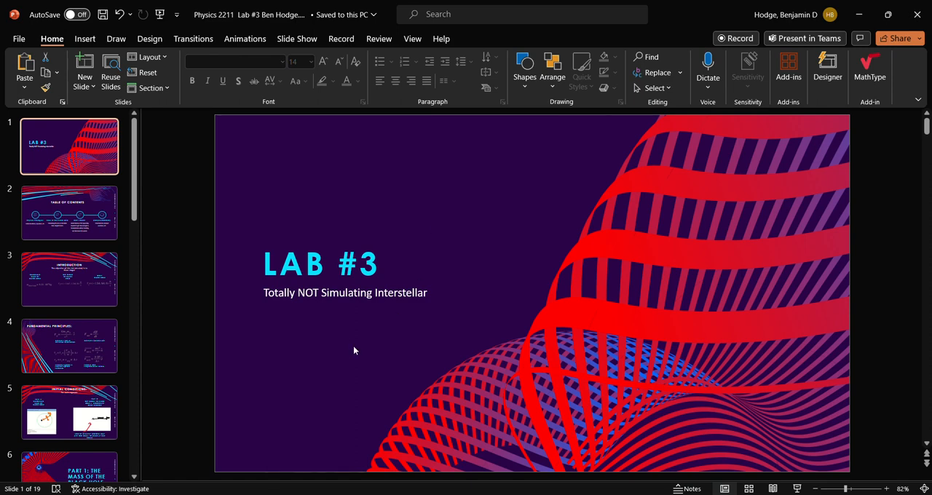
Step: Jump to the Table of Contents slide listing the four sections
left_click(70, 213)
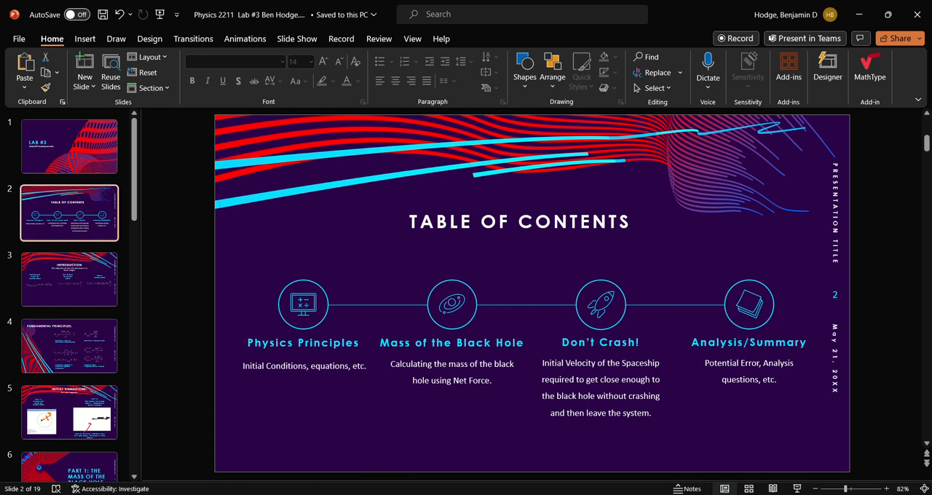
mouse_move(518, 330)
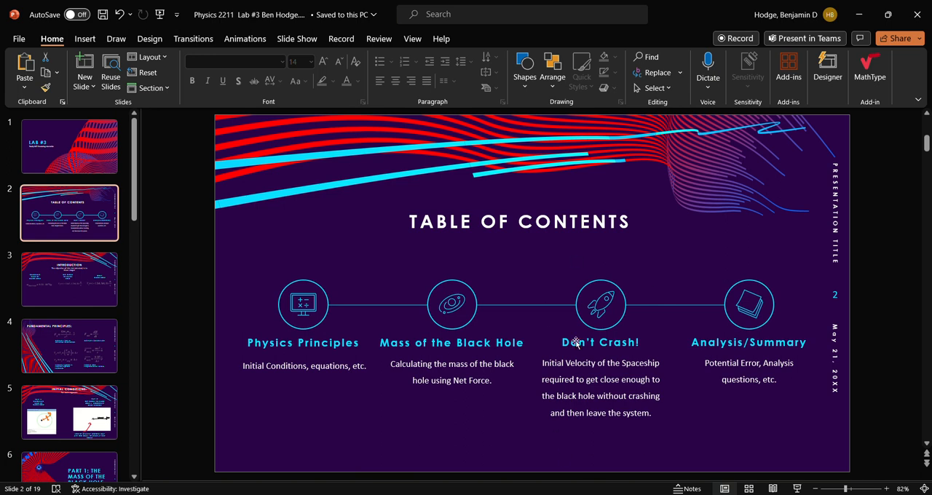
mouse_move(625, 323)
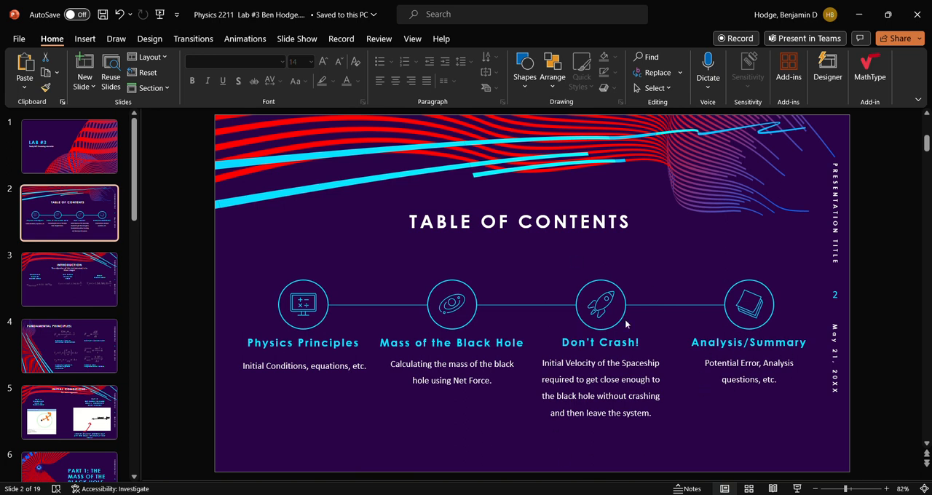
Step: Show the Introduction slide outlining the three mission stages
left_click(70, 280)
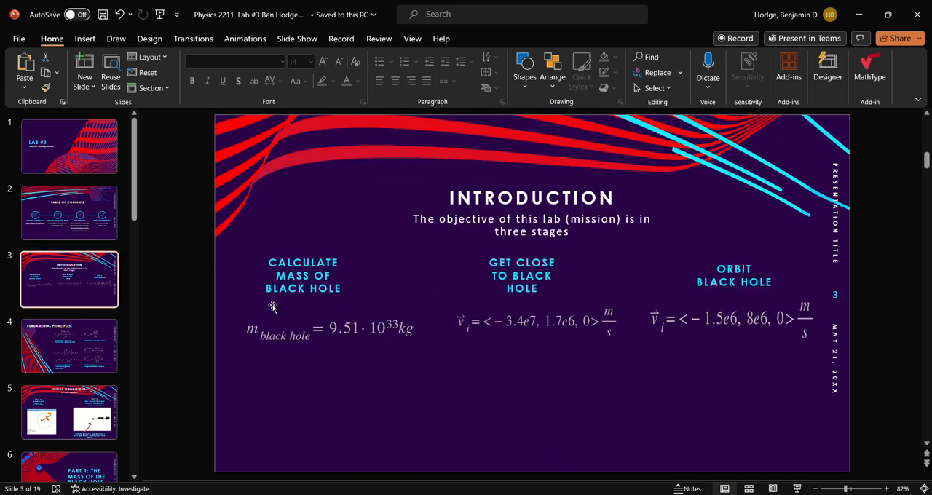
mouse_move(340, 348)
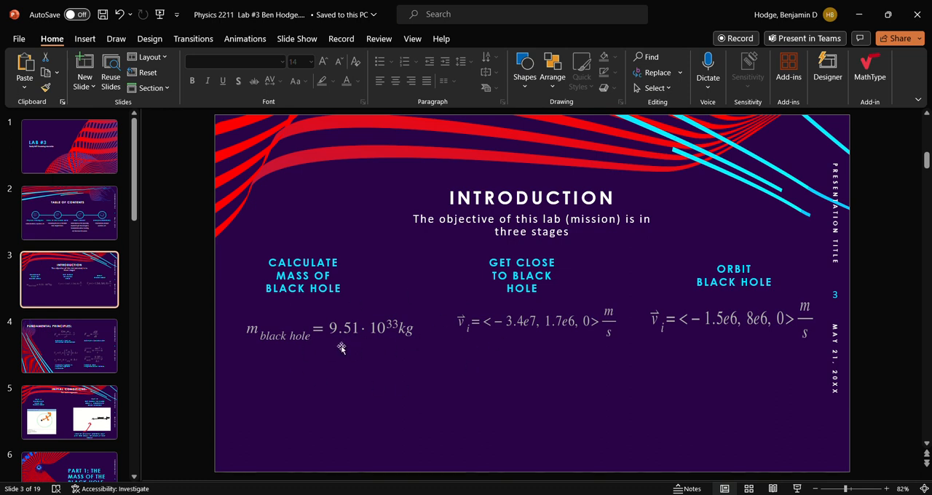
mouse_move(604, 329)
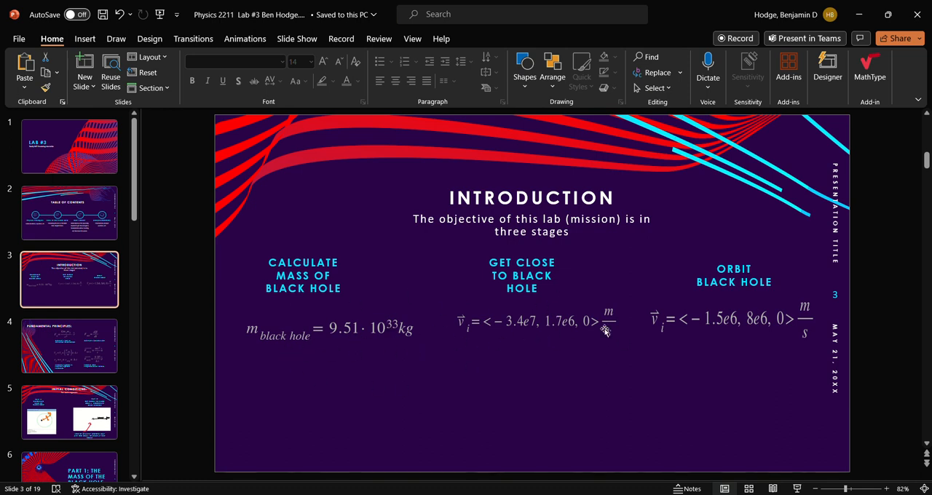
mouse_move(474, 369)
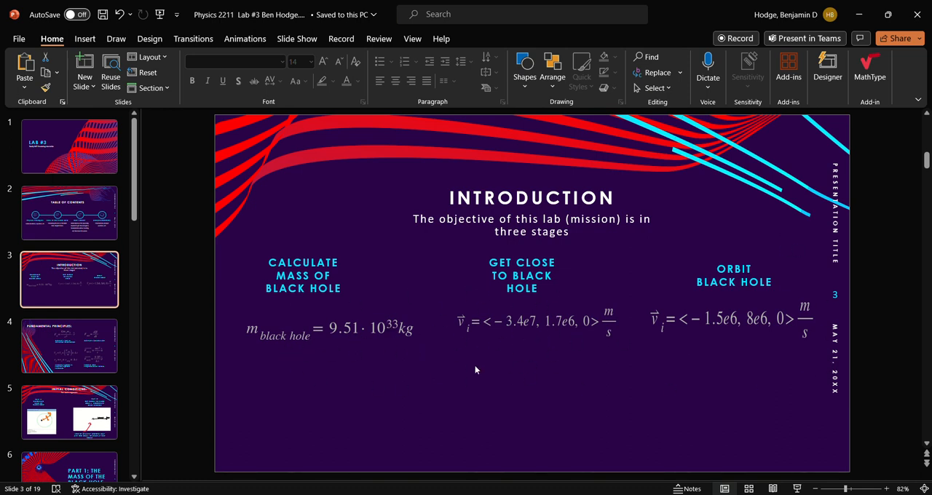
mouse_move(89, 359)
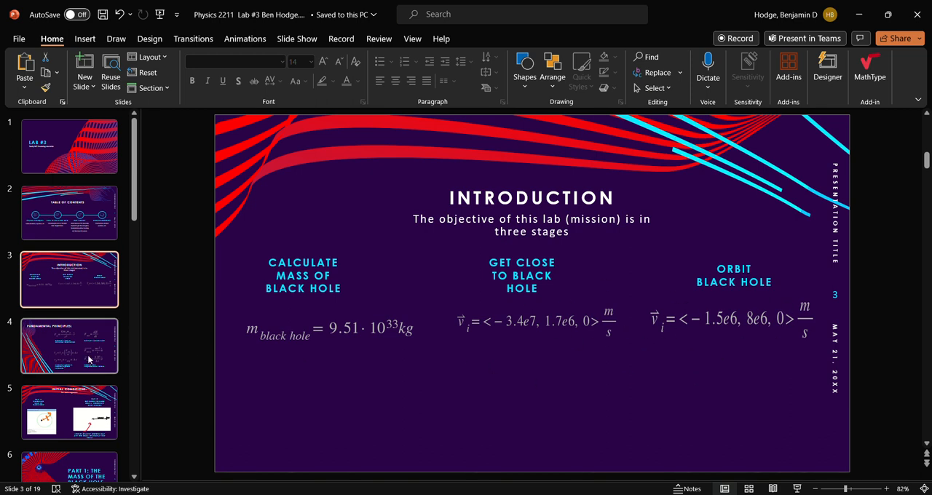
Step: Display the Fundamental Principles slide with gravitation, net force and update formulas
left_click(70, 346)
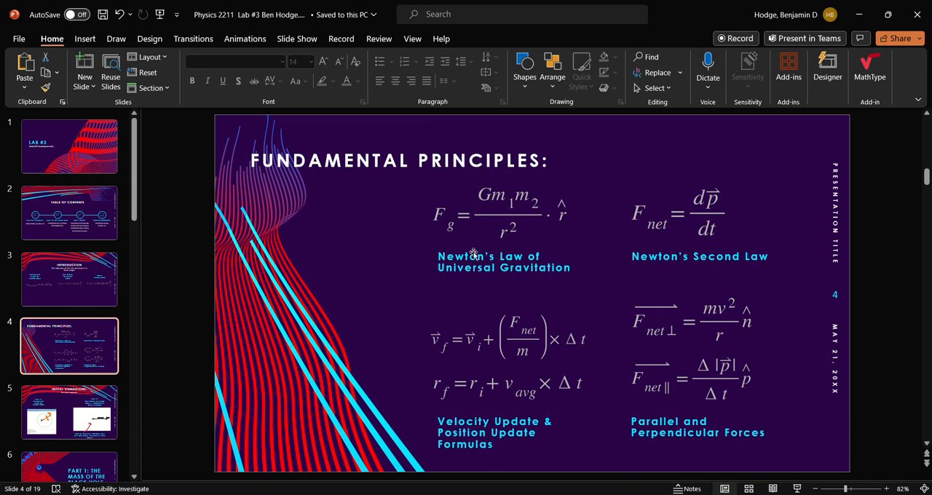
mouse_move(495, 230)
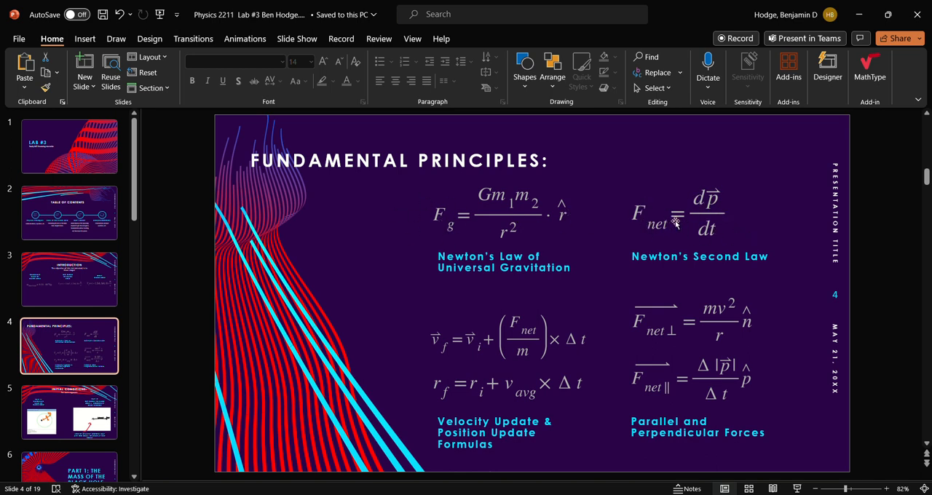
mouse_move(733, 218)
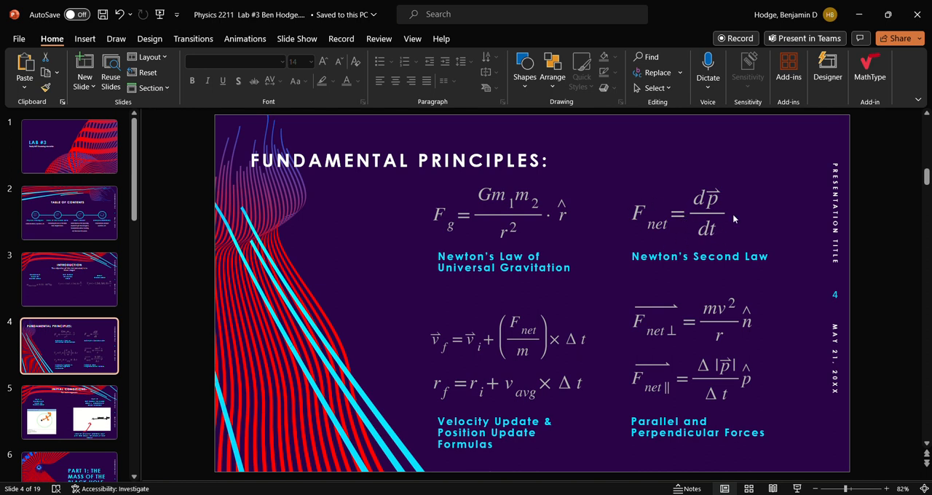
mouse_move(754, 196)
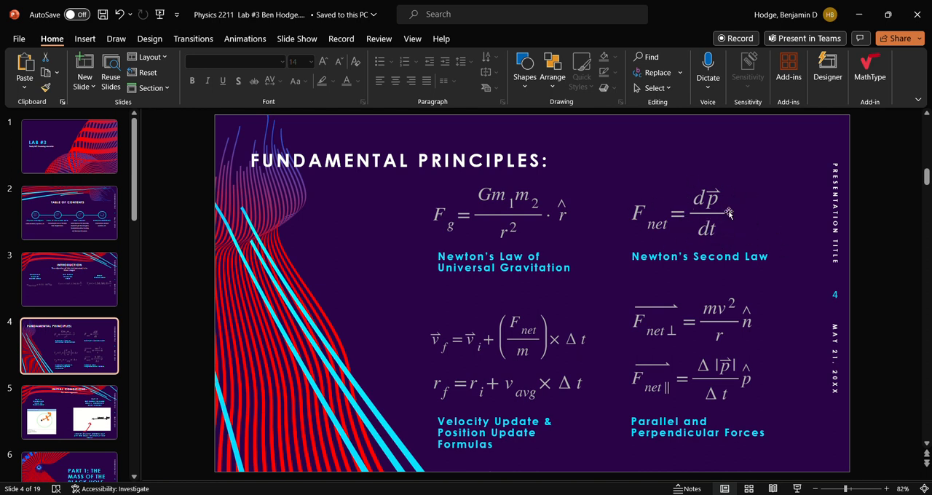
mouse_move(431, 358)
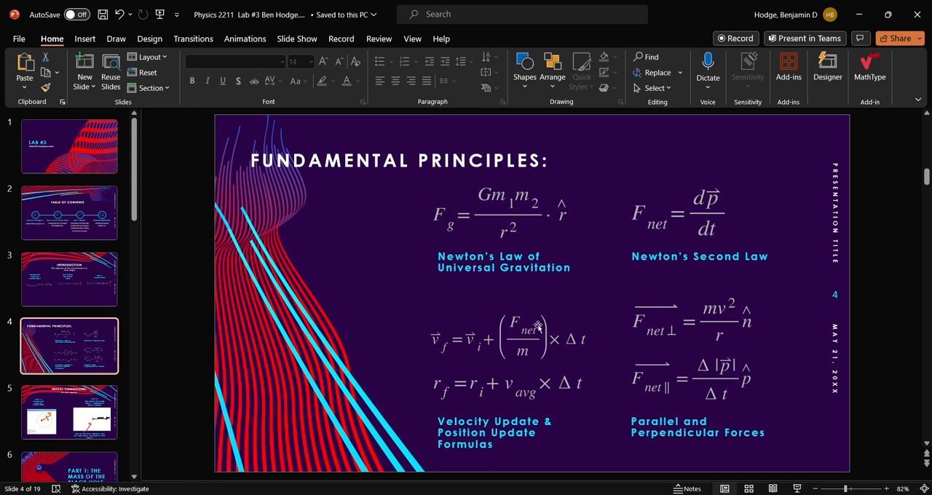
mouse_move(457, 224)
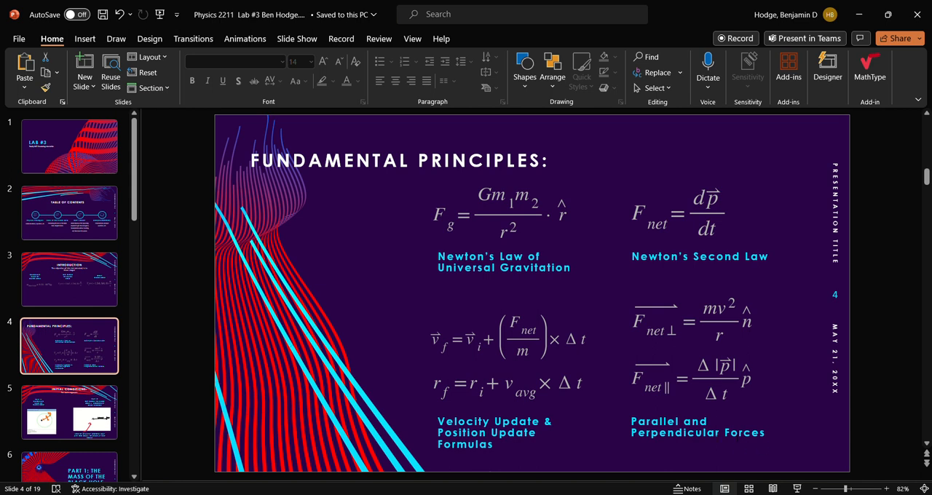
mouse_move(716, 323)
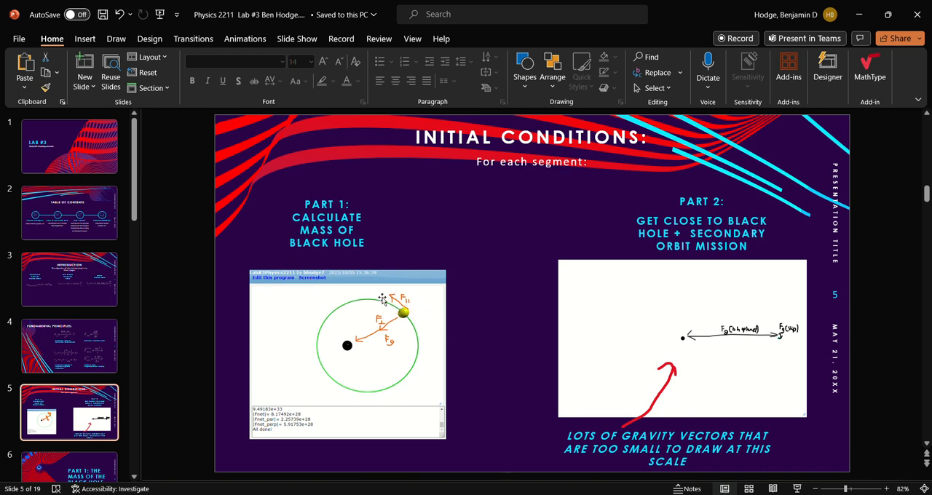
mouse_move(396, 313)
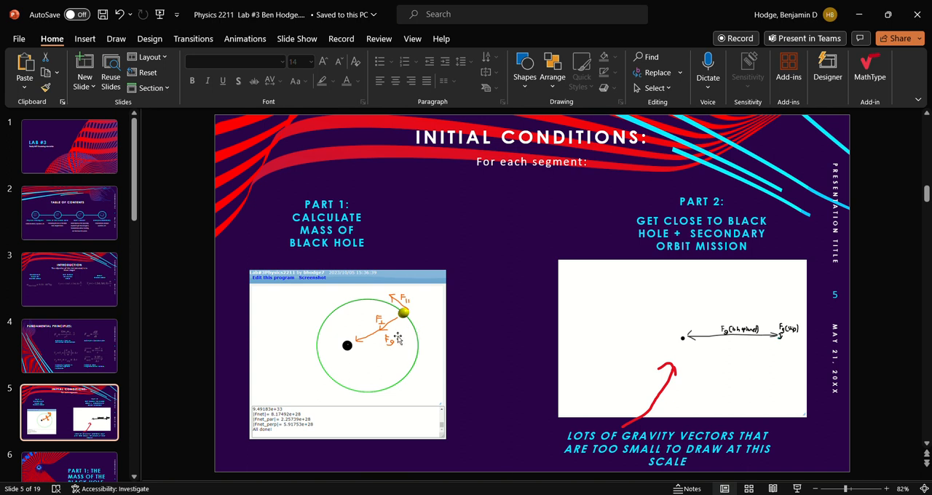
mouse_move(701, 405)
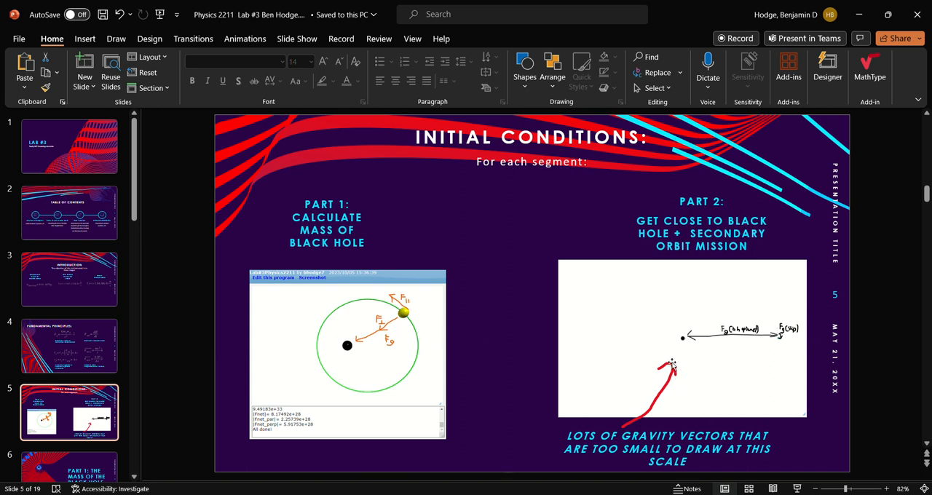
mouse_move(649, 371)
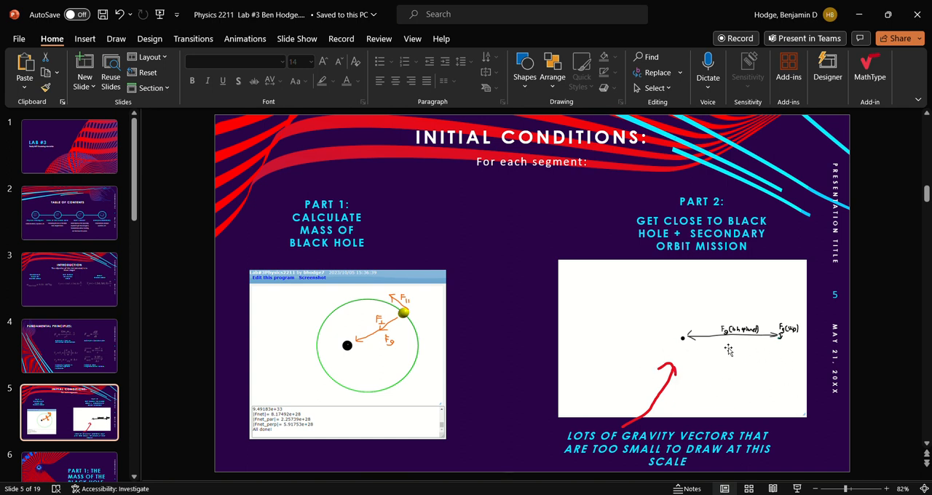
mouse_move(750, 402)
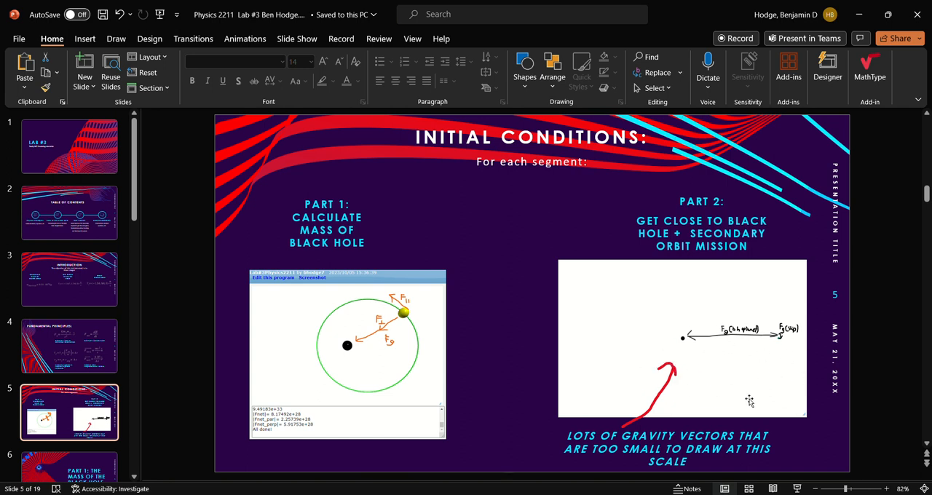
scroll("down", 3)
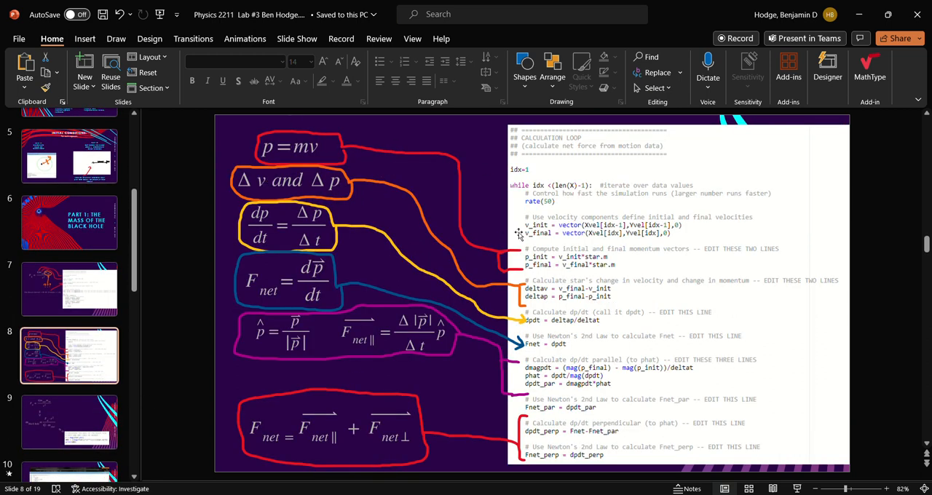
mouse_move(419, 201)
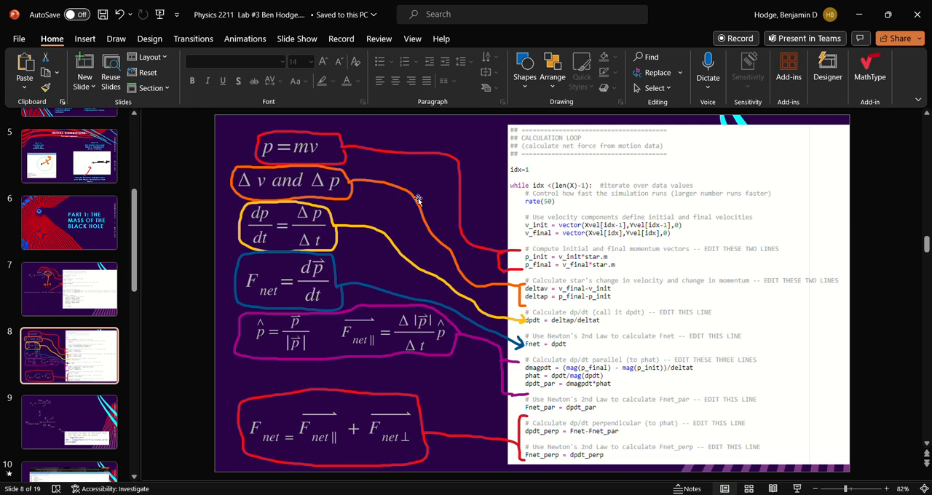
mouse_move(355, 238)
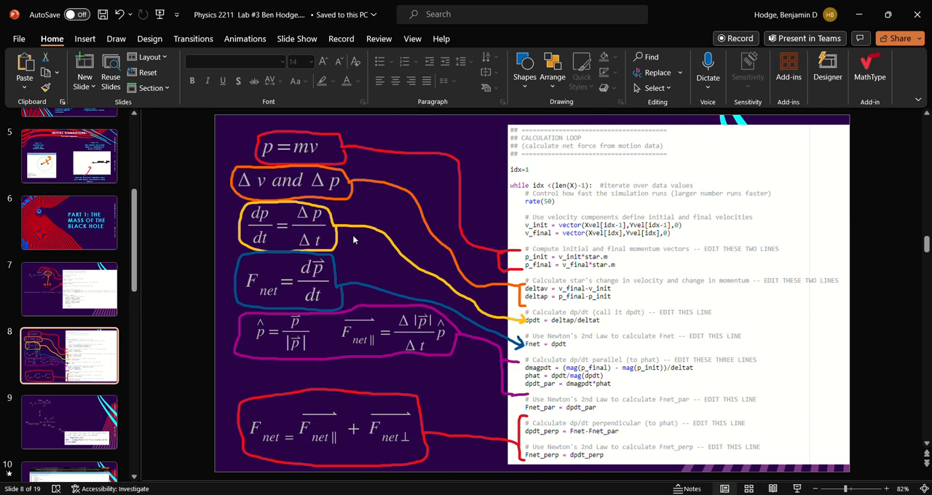
mouse_move(405, 236)
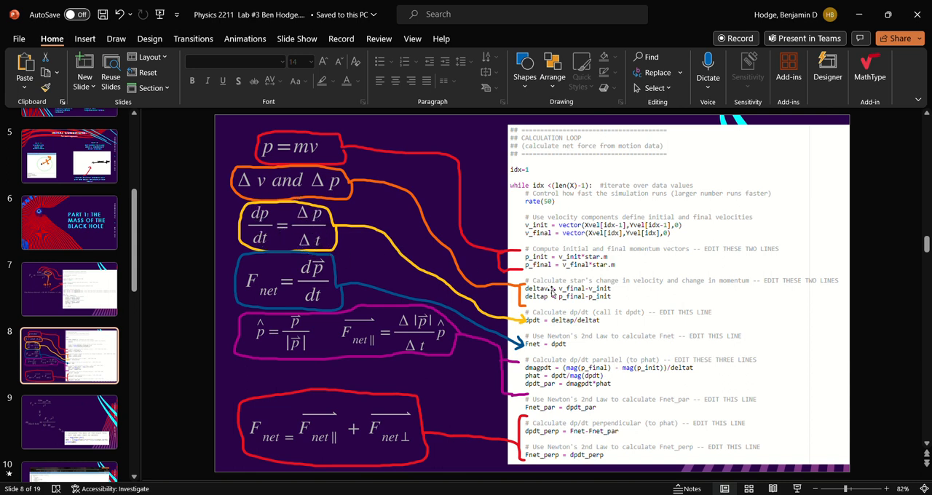
mouse_move(275, 290)
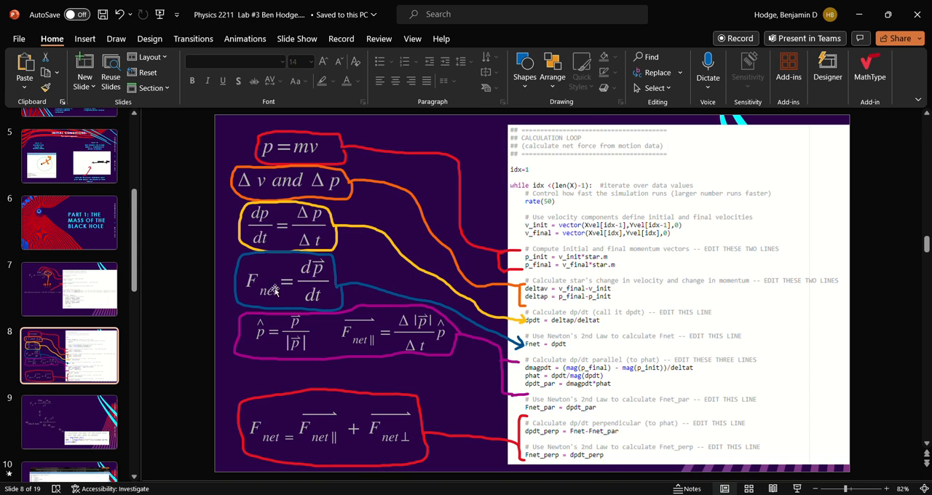
mouse_move(556, 355)
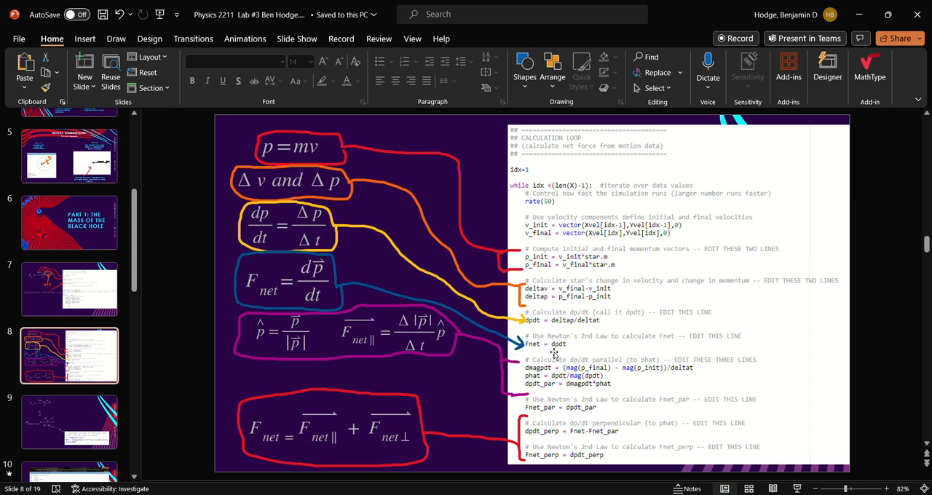
mouse_move(590, 272)
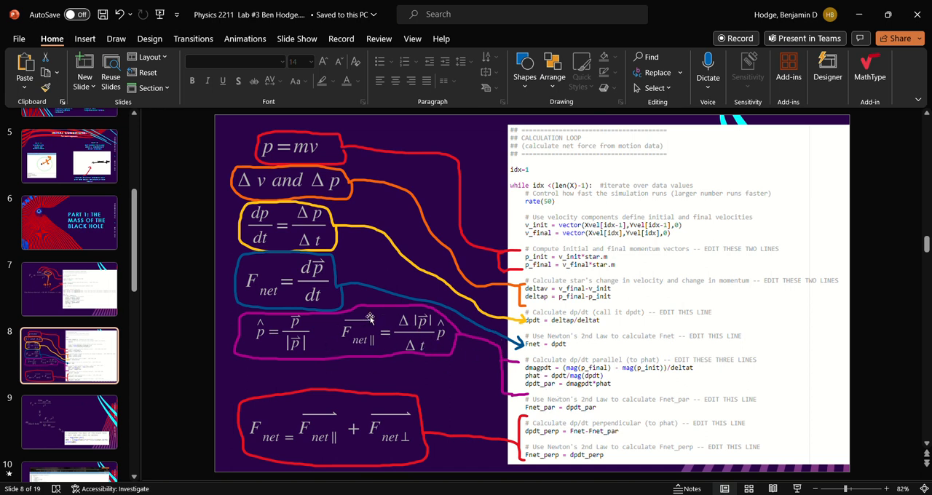
mouse_move(564, 381)
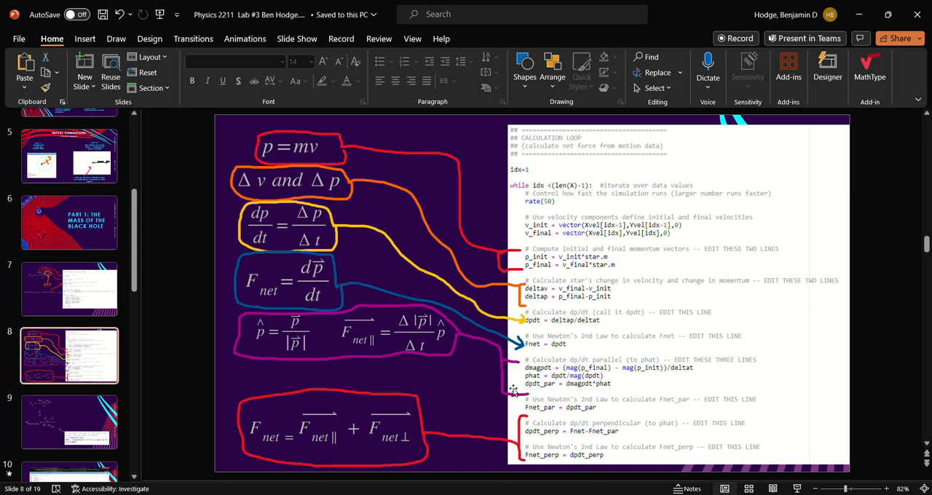
mouse_move(542, 424)
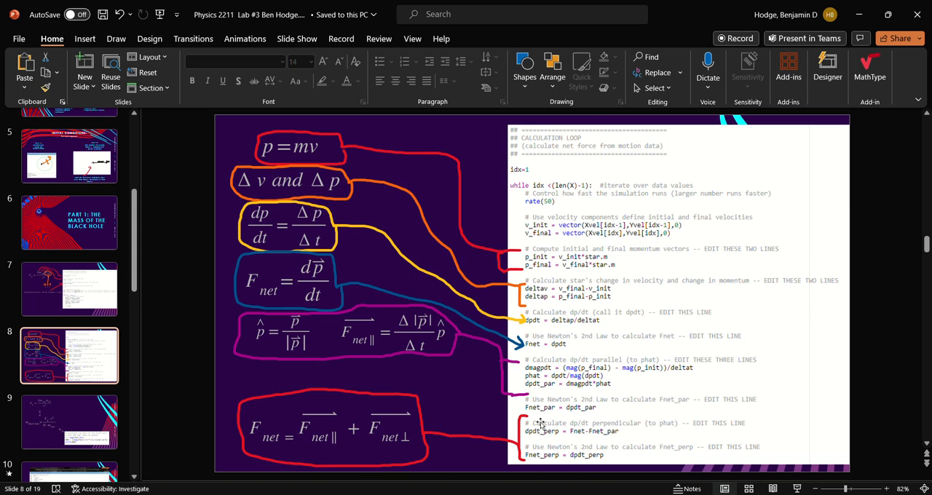
mouse_move(531, 416)
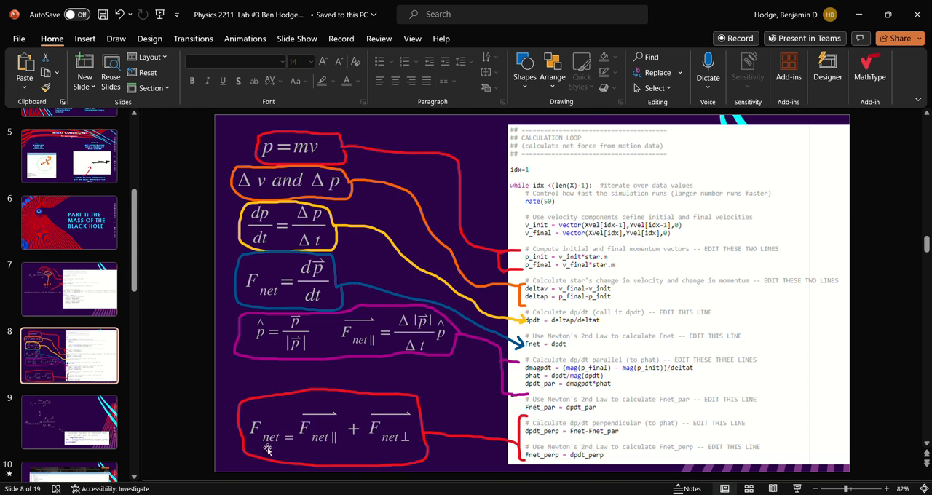
mouse_move(372, 435)
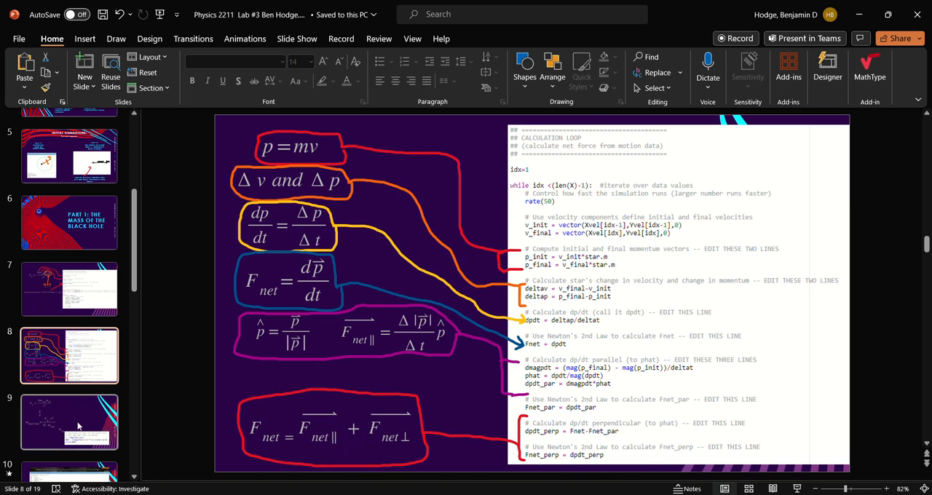
Step: Advance to slide 9 deriving the black hole's mass from gravitational force
left_click(70, 422)
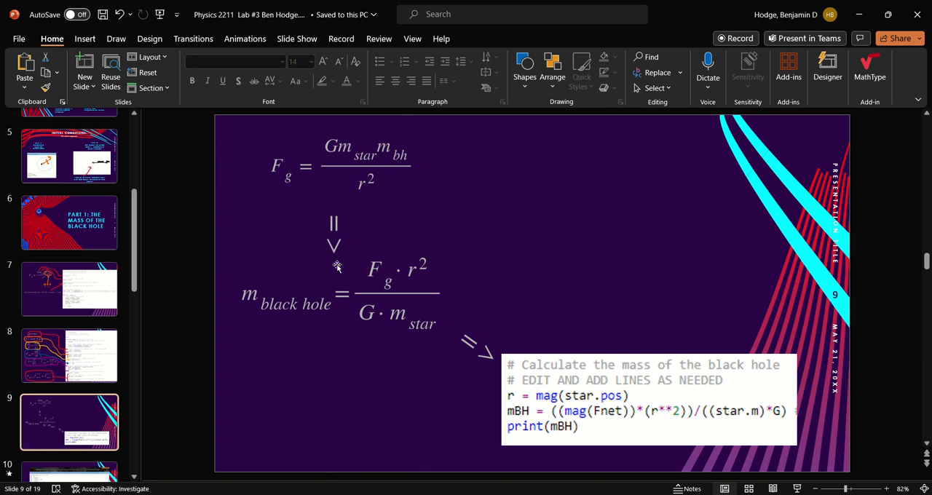
mouse_move(357, 288)
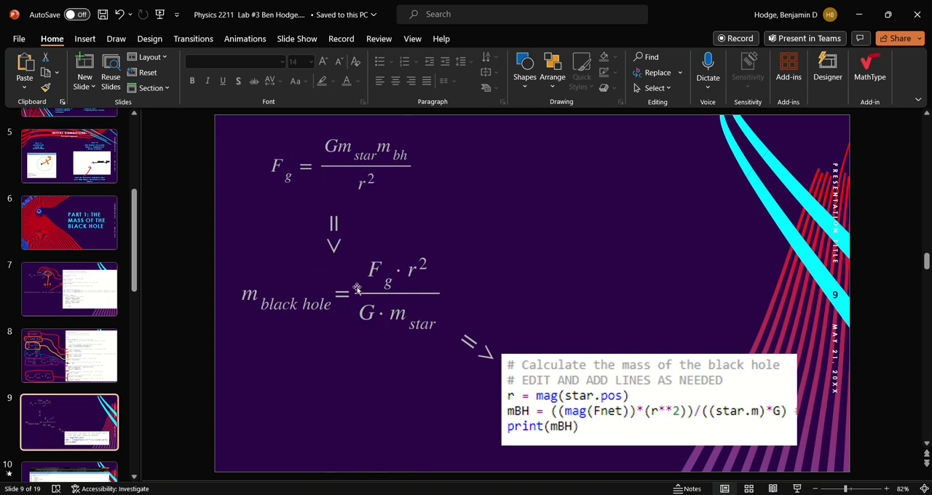
mouse_move(297, 176)
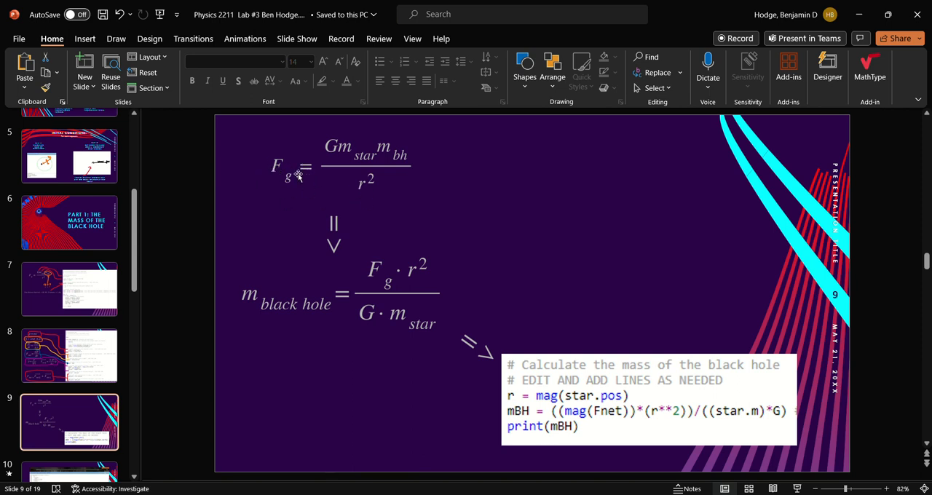
mouse_move(333, 326)
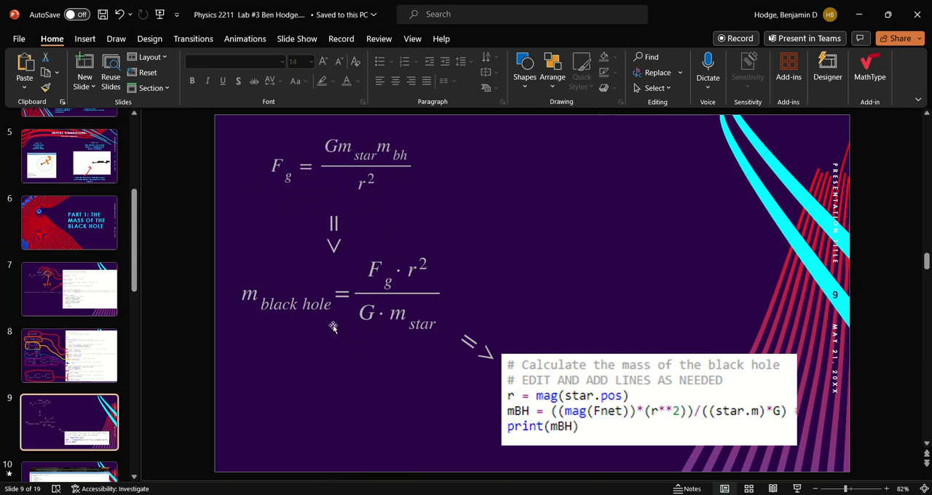
mouse_move(627, 442)
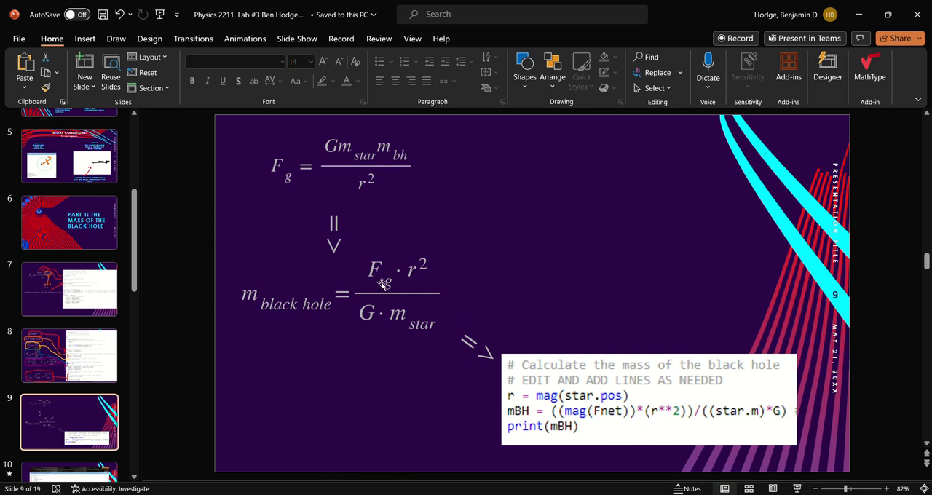
Step: Move on to slide 11 charting the approximate black hole mass over time
scroll("down", 3)
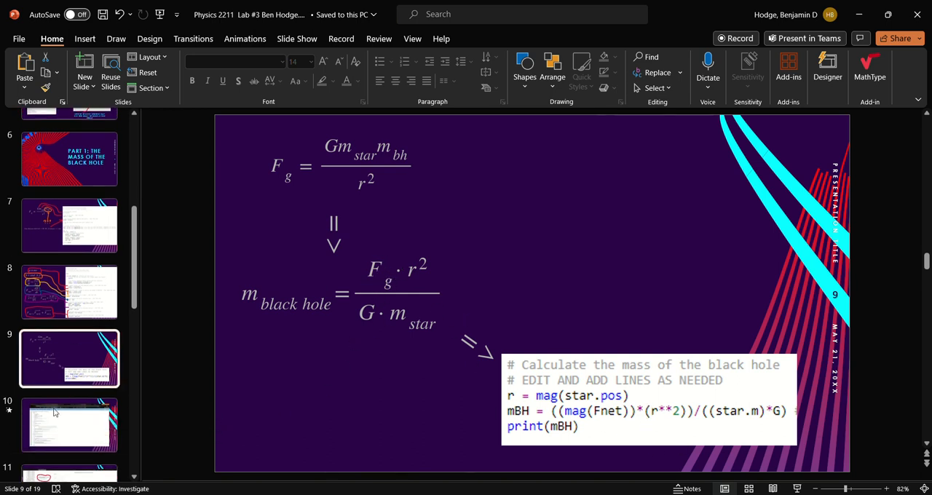
left_click(70, 425)
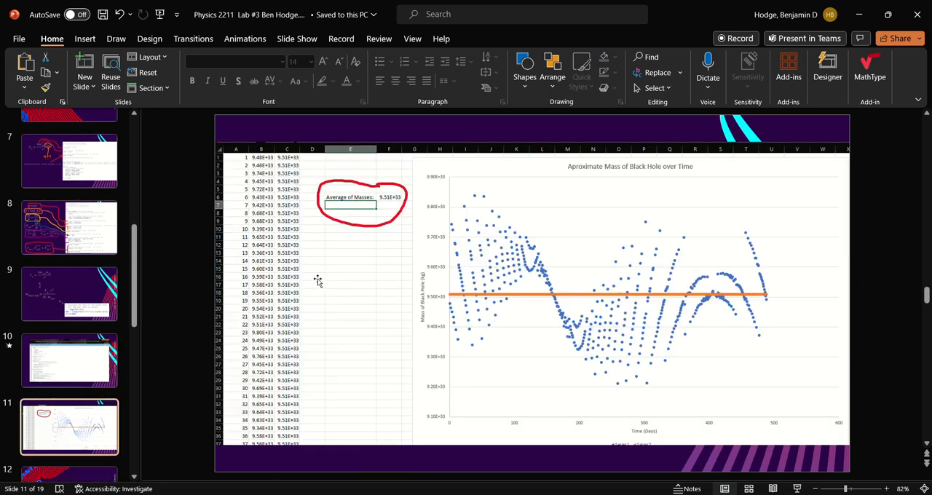
mouse_move(399, 216)
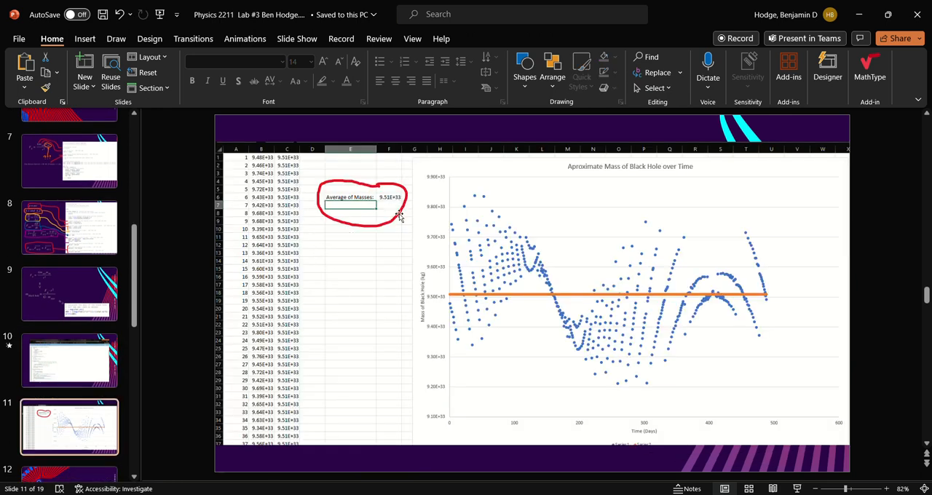
mouse_move(466, 305)
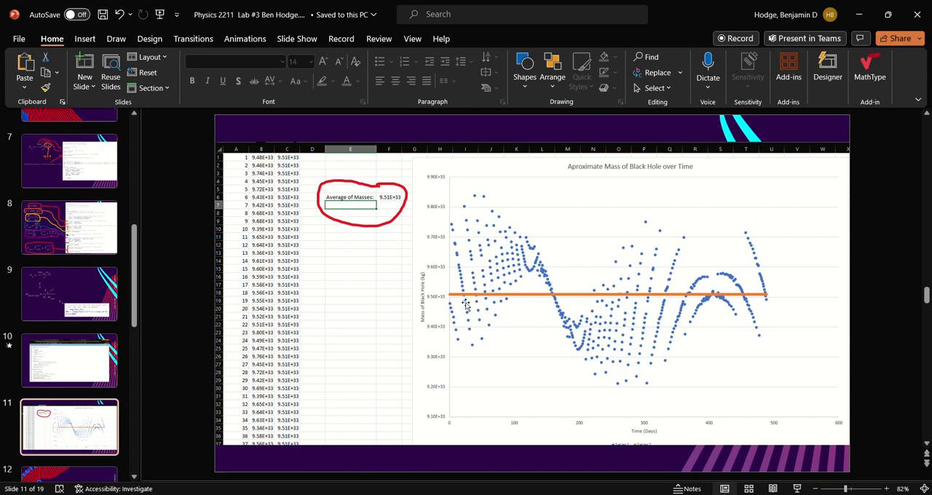
mouse_move(745, 361)
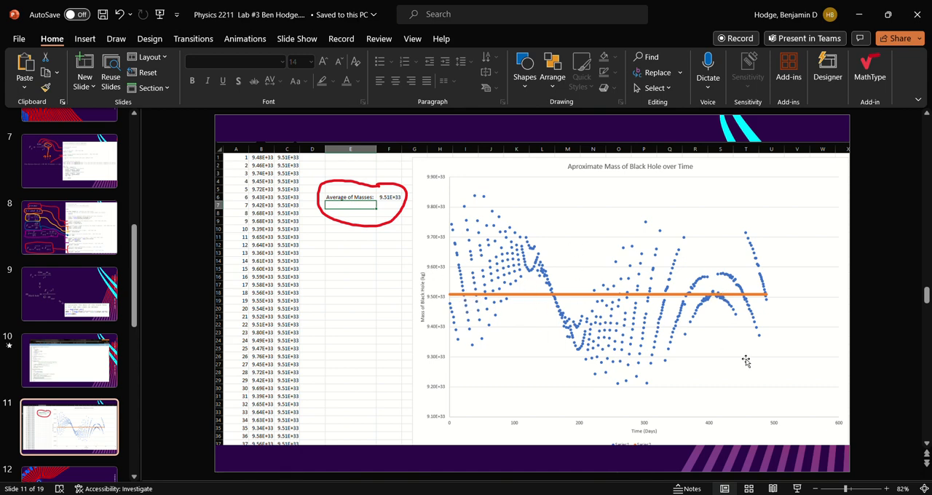
Step: Scroll the thumbnail pane down toward slide 13 with the 9.51·10^33 kg mass
scroll("down", 3)
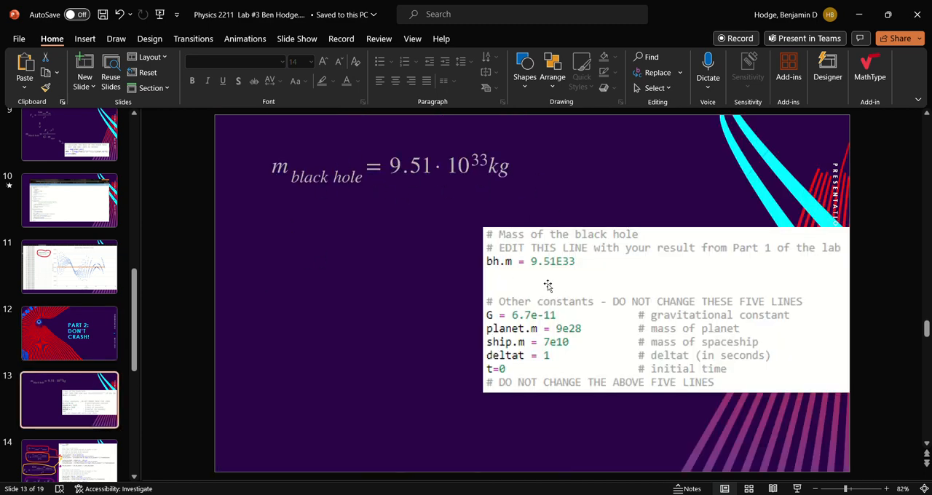
mouse_move(507, 338)
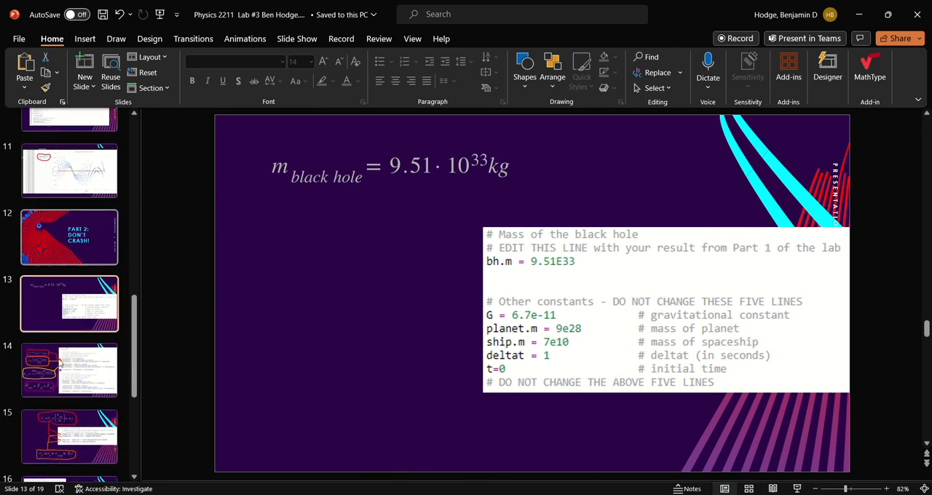
Step: Advance to slide 14 pairing gravitation formulas with planet and spaceship force code
left_click(70, 369)
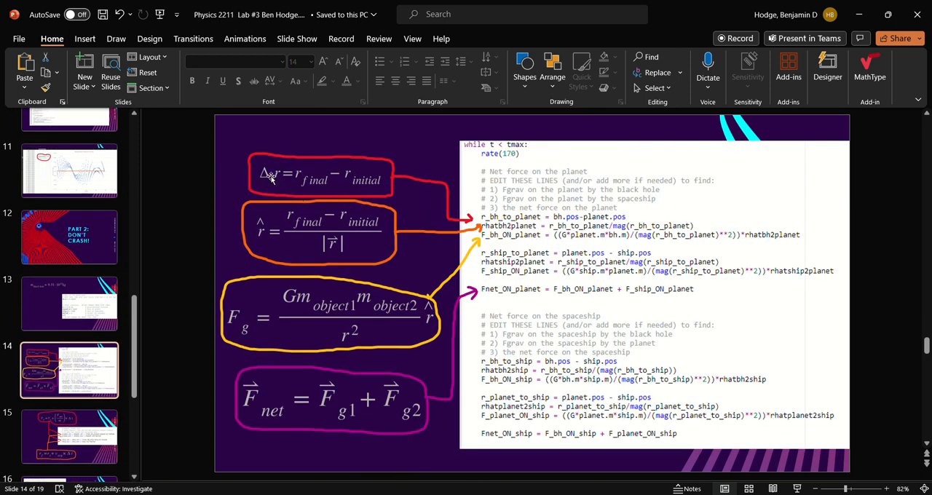
mouse_move(425, 216)
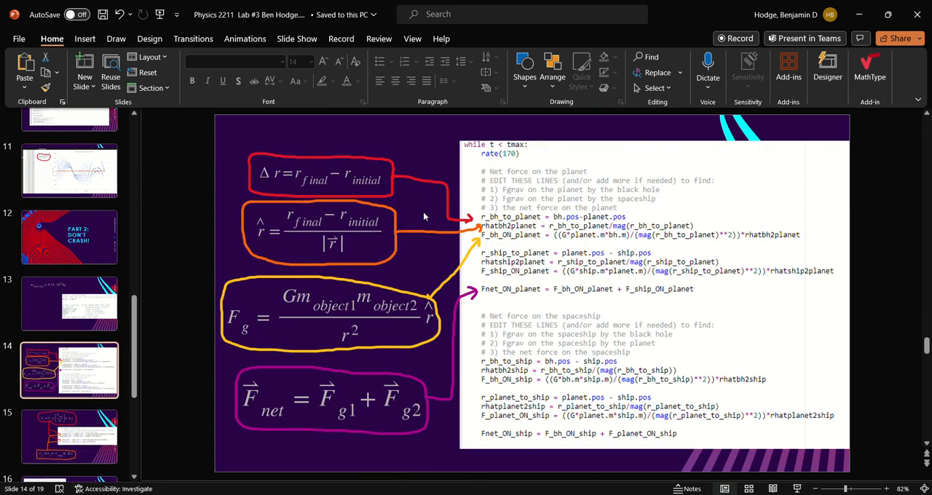
mouse_move(364, 253)
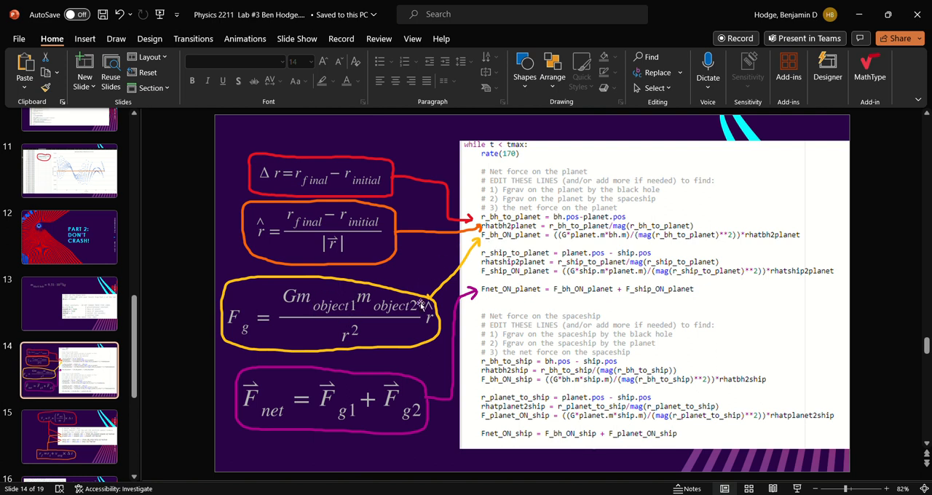
mouse_move(431, 334)
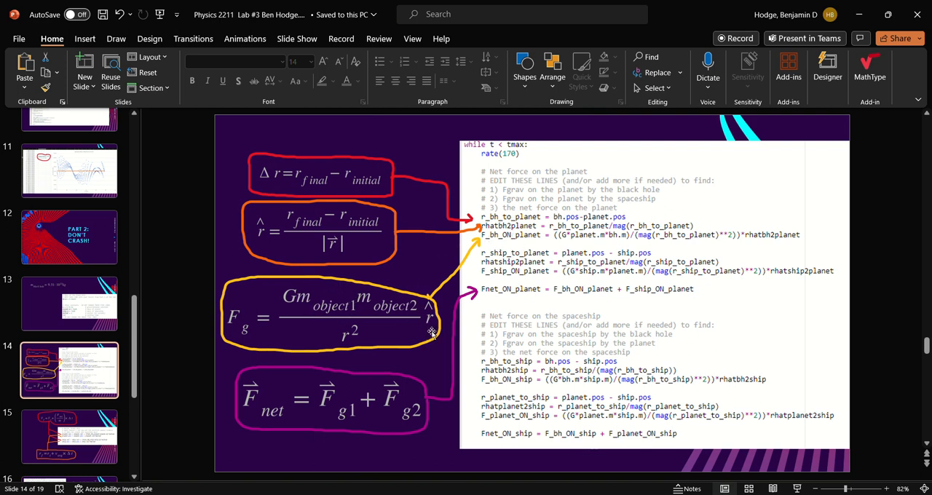
mouse_move(434, 320)
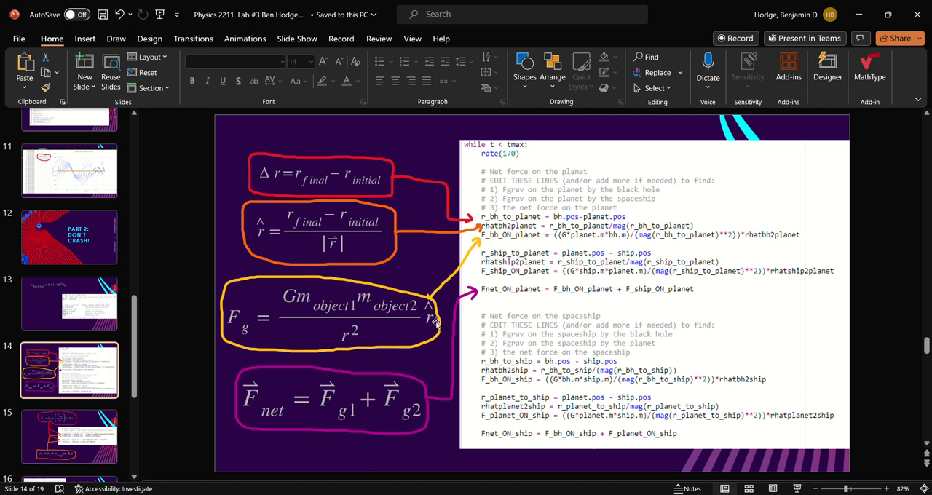
mouse_move(313, 355)
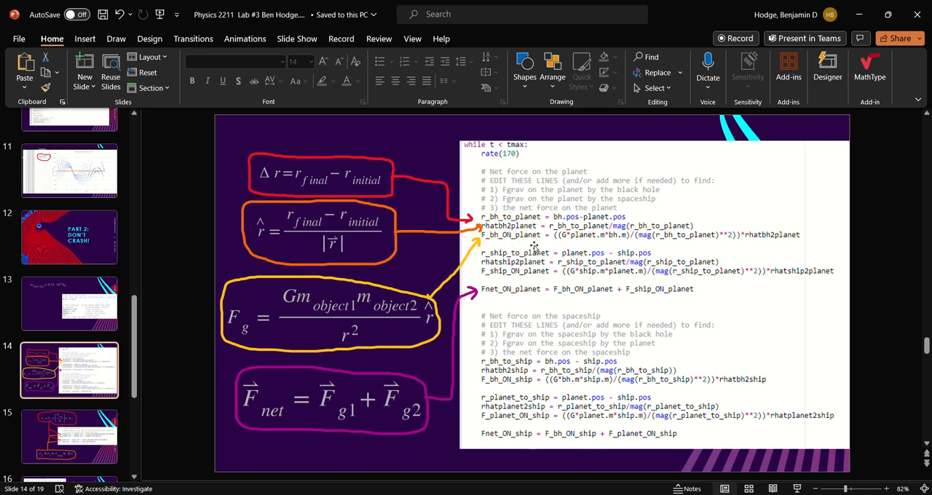
mouse_move(323, 321)
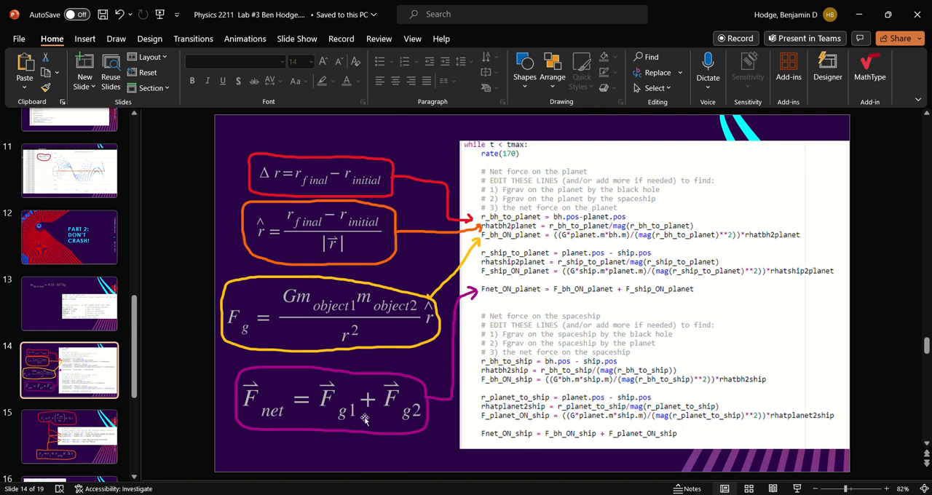
mouse_move(537, 294)
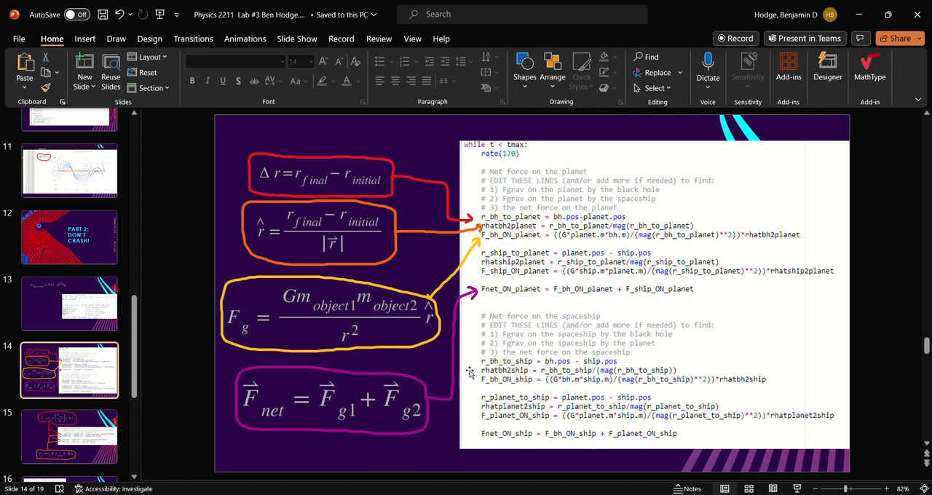
mouse_move(602, 459)
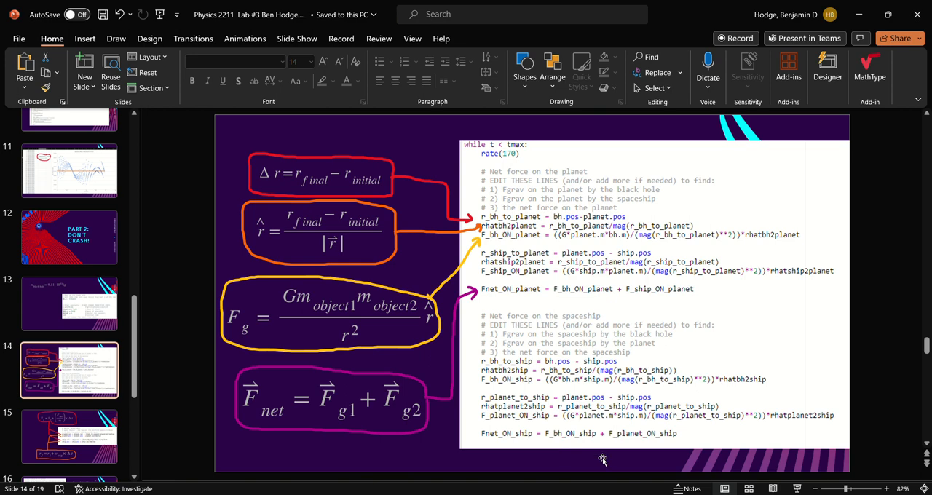
Step: Move to slide 15 linking velocity and position update formulas to movement code
scroll("down", 3)
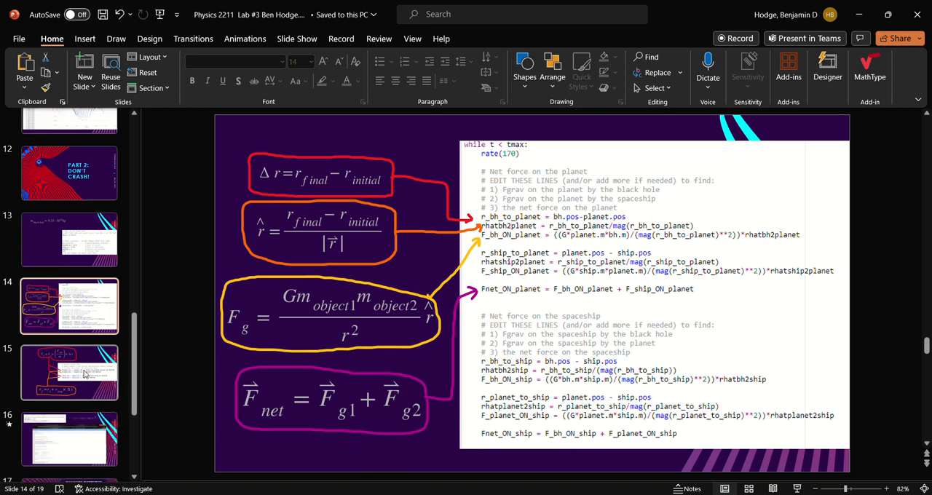
left_click(70, 373)
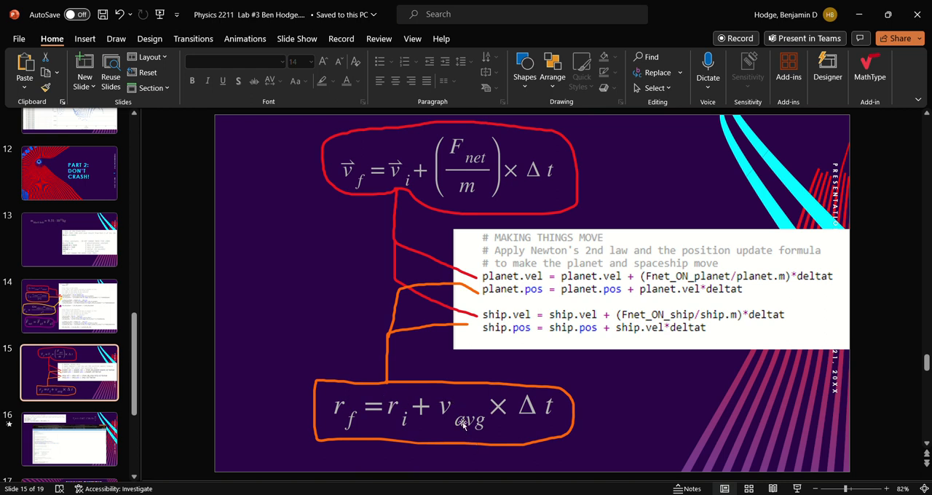
Step: Pass through the summary questions slide and land on slide 18, 'What if…'
scroll("down", 3)
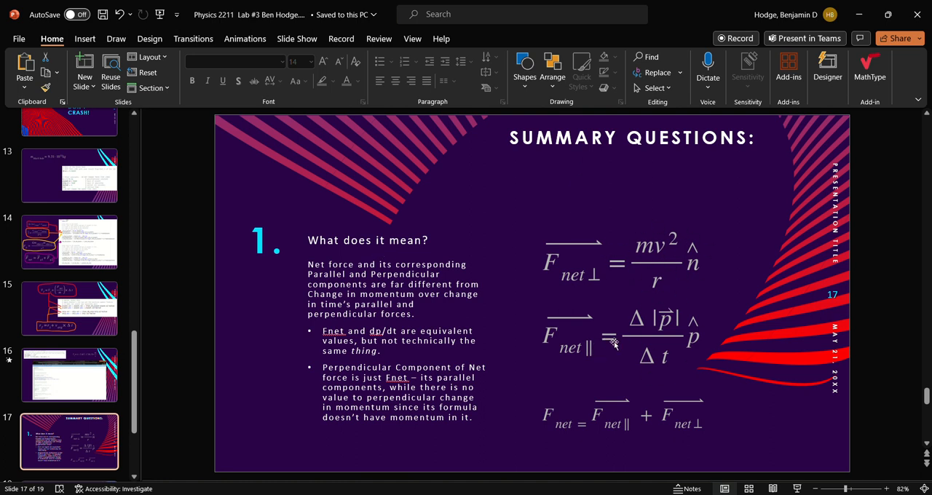
scroll("down", 3)
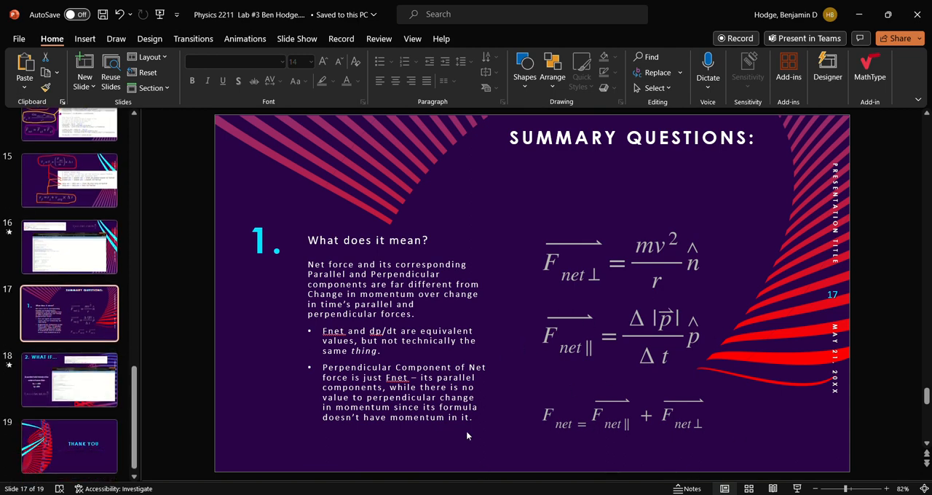
left_click(70, 380)
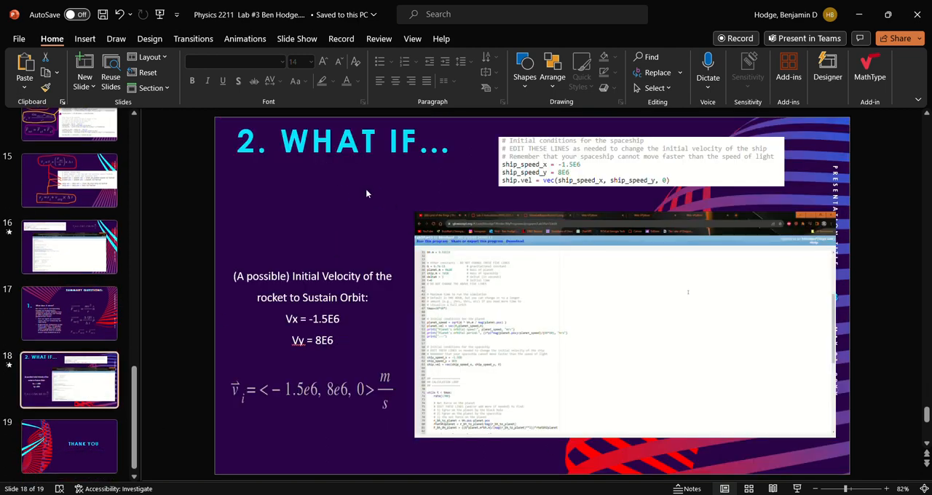
Step: Play and then pause the embedded orbit simulation video on the What If slide
left_click(624, 323)
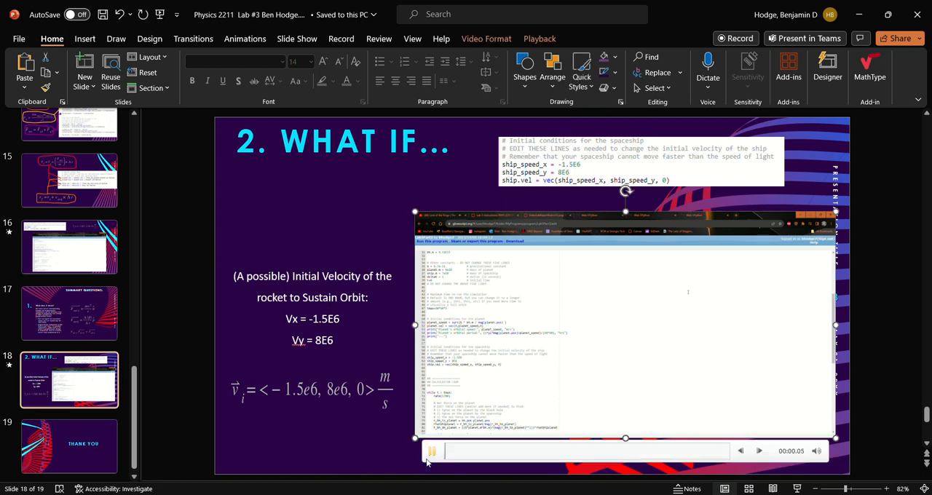
left_click(431, 451)
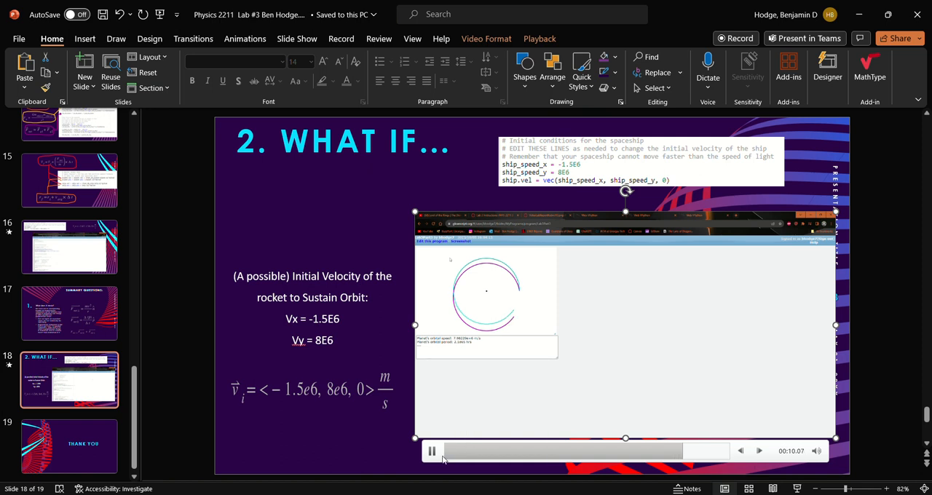
left_click(431, 451)
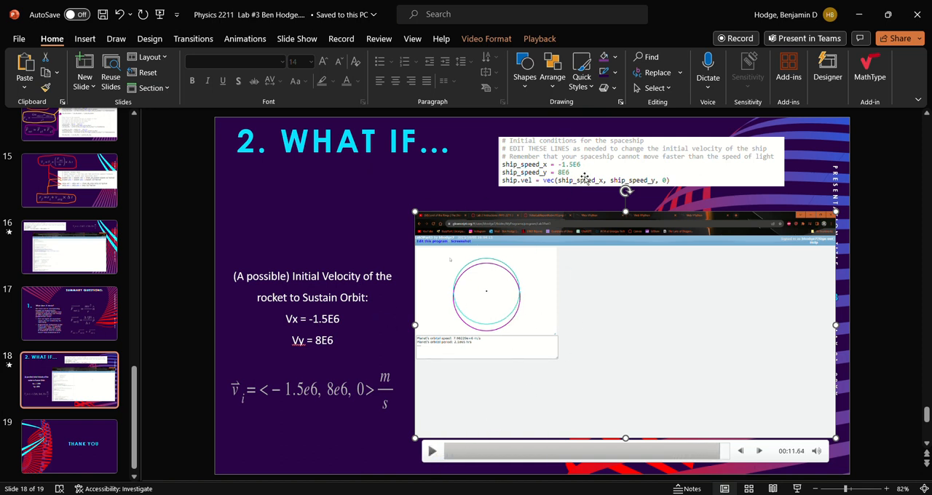
Step: Finish on the closing 'Thank You' slide 19
left_click(70, 445)
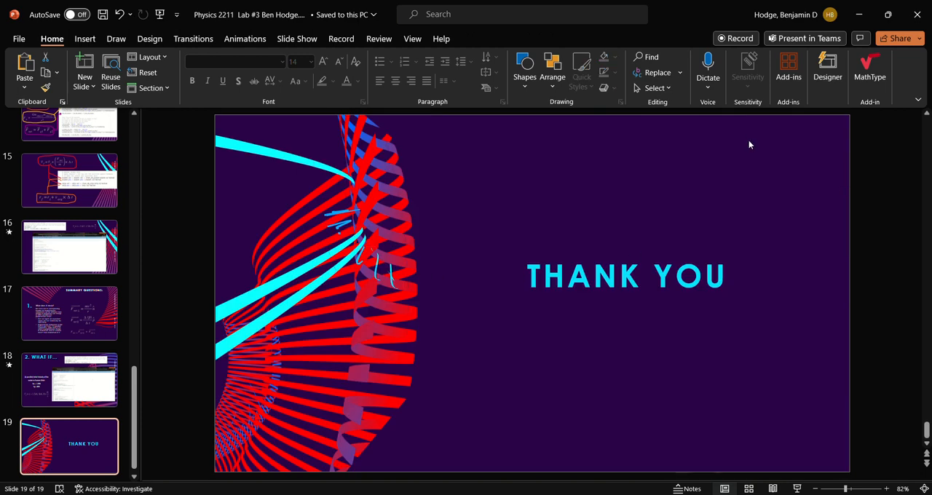